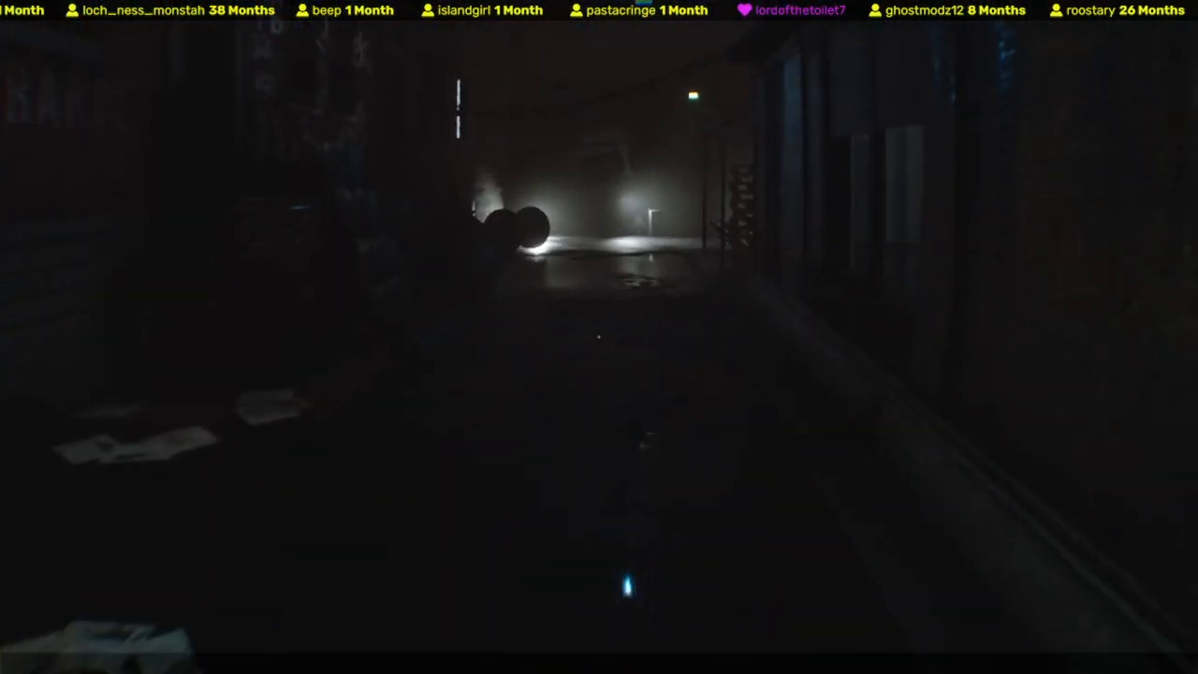
mouse_move(599, 336)
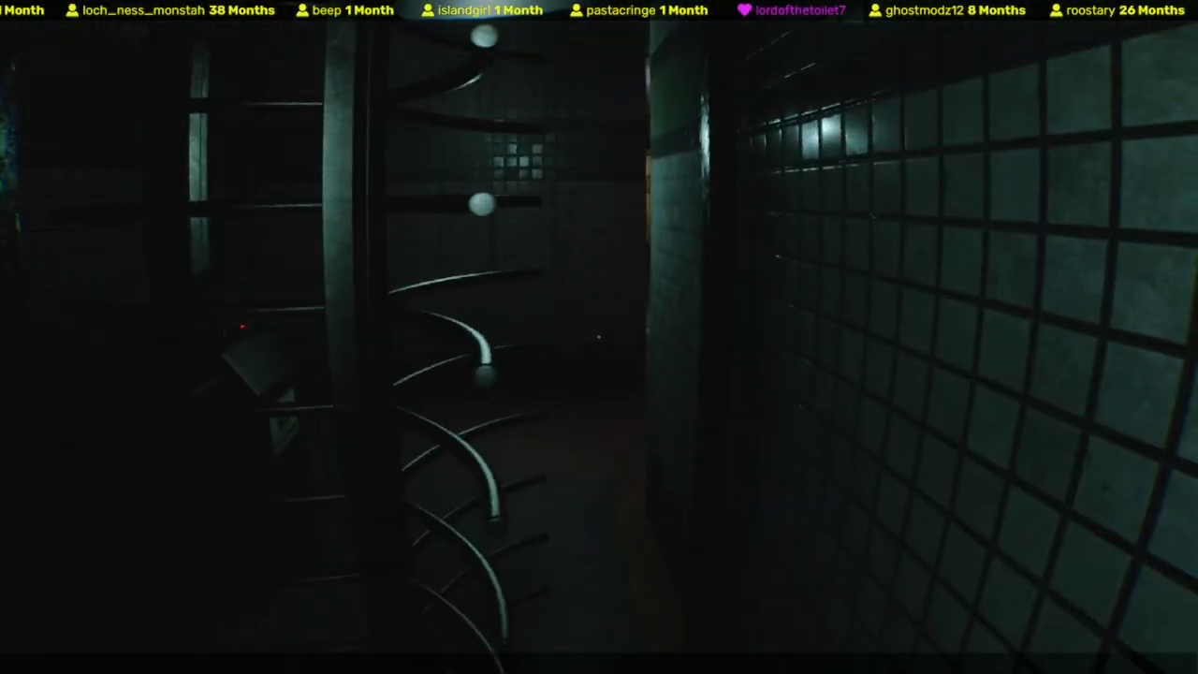
mouse_move(599, 337)
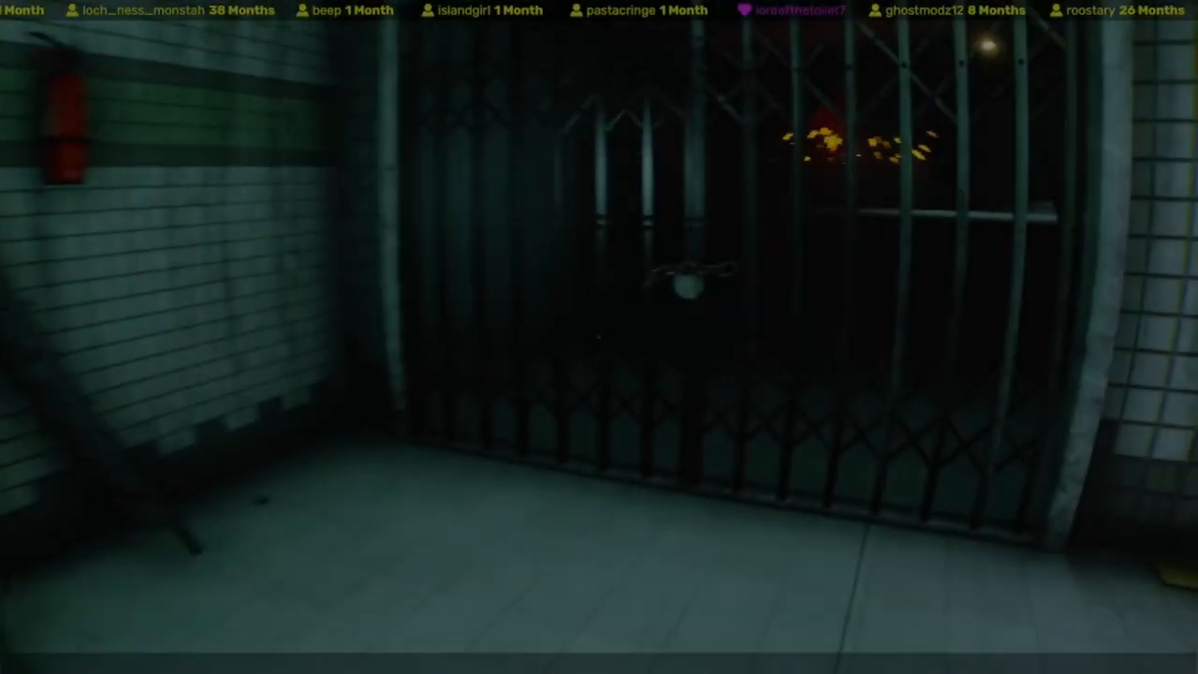